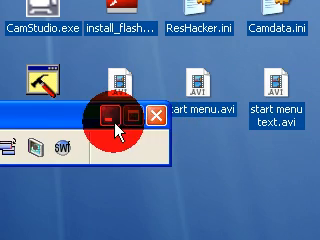
Minimize the open window to show the desktop icons
{"action": "left_click", "coordinate": [147, 116]}
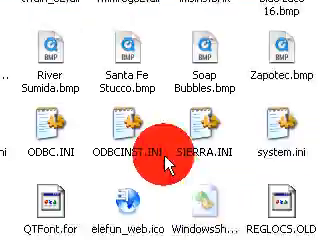
{"action": "scroll", "scroll_direction": "down", "scroll_amount": 3}
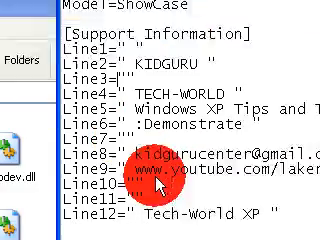
Read through oeminfo.ini (Model=ShowCase, KIDGURU, TECH-WORLD support lines) and close Notepad
{"action": "scroll", "scroll_direction": "down", "scroll_amount": 3}
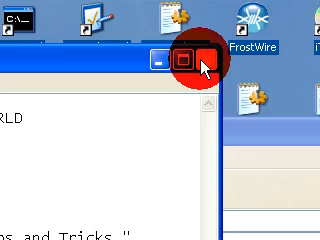
{"action": "left_click", "coordinate": [189, 57]}
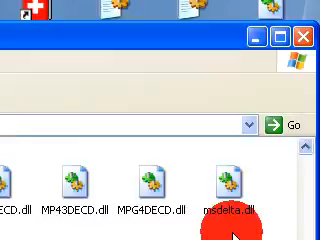
Scroll through the System32 DLL listing and close the Explorer window
{"action": "scroll", "scroll_direction": "down", "scroll_amount": 3}
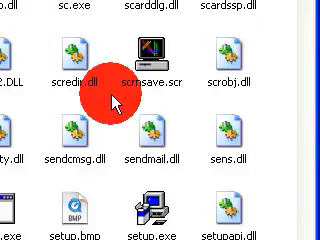
{"action": "scroll", "scroll_direction": "down", "scroll_amount": 3}
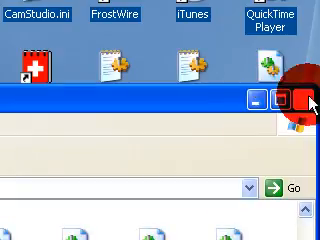
{"action": "left_click", "coordinate": [300, 100]}
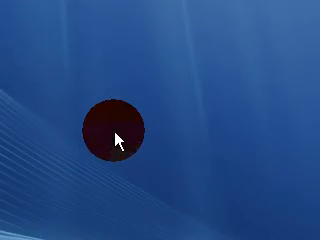